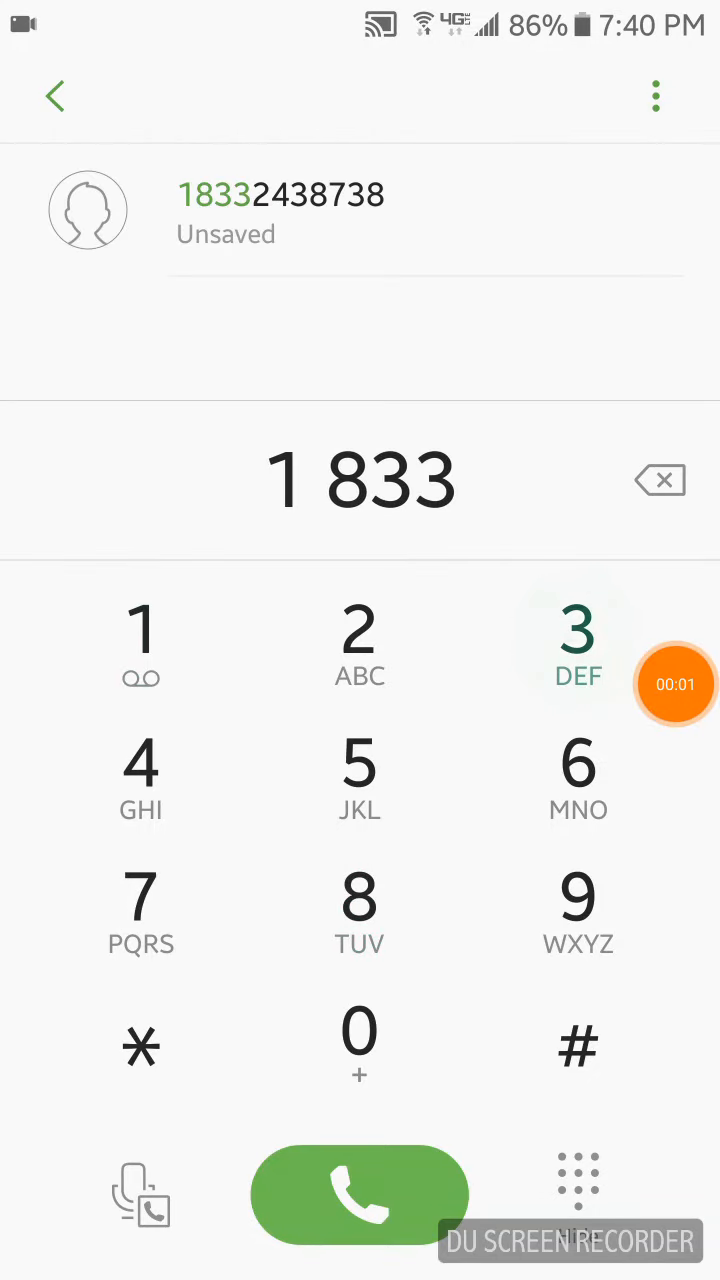
pyautogui.click(360, 640)
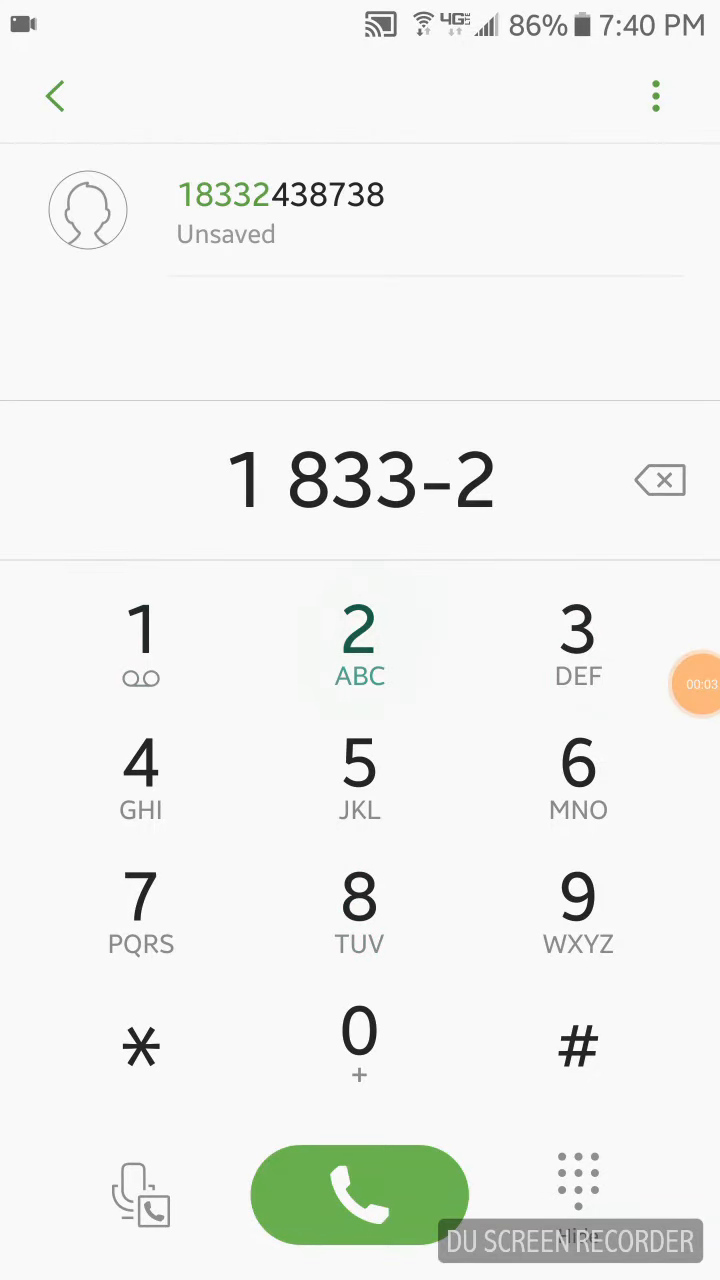
pyautogui.click(576, 640)
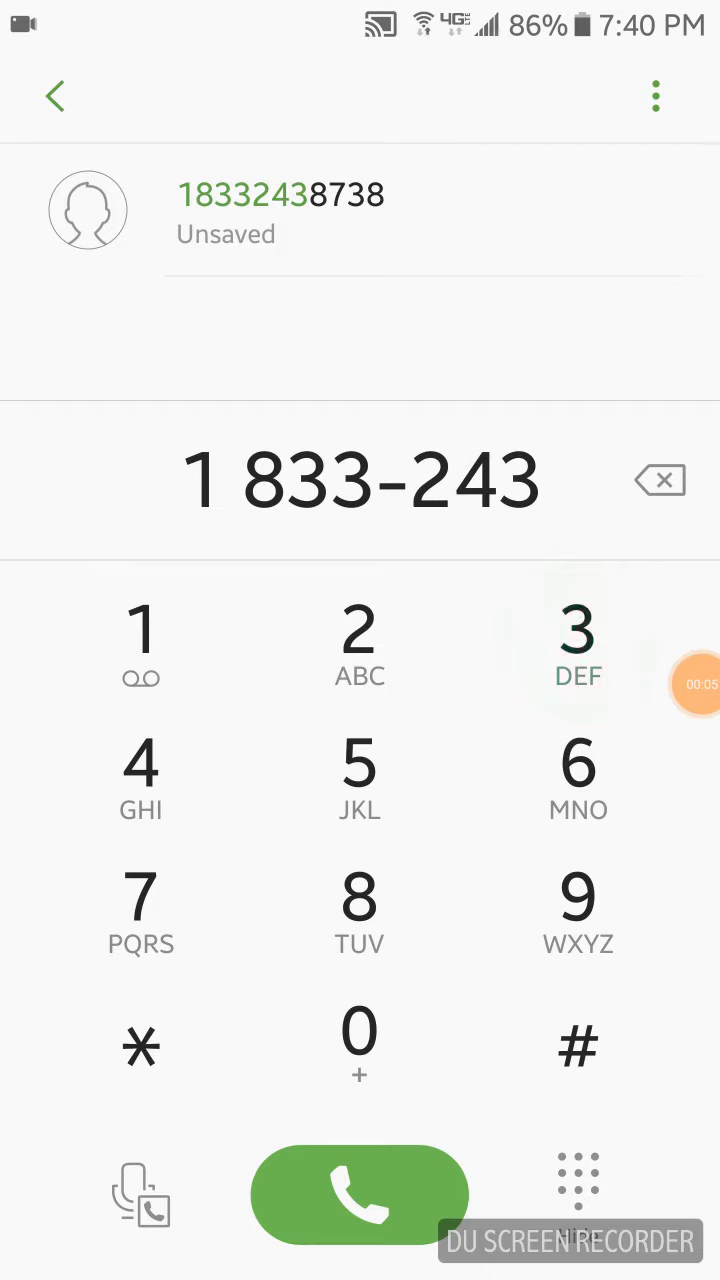
pyautogui.click(360, 904)
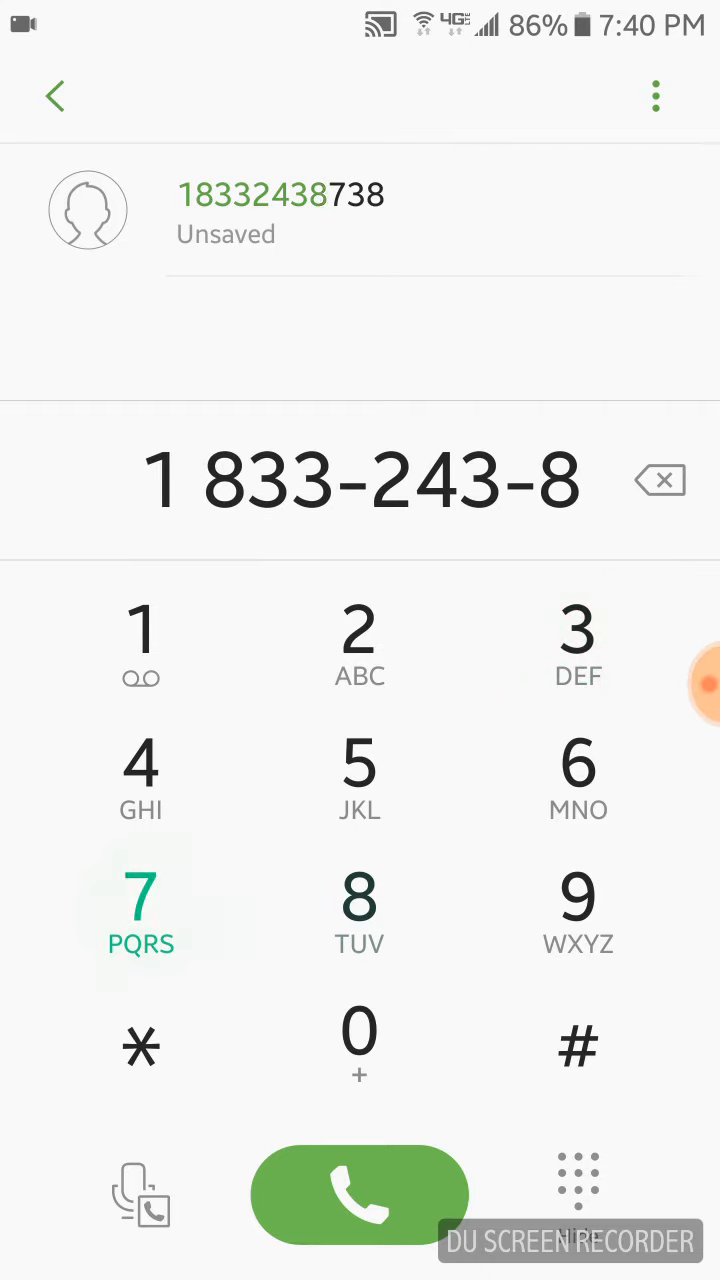
pyautogui.click(360, 904)
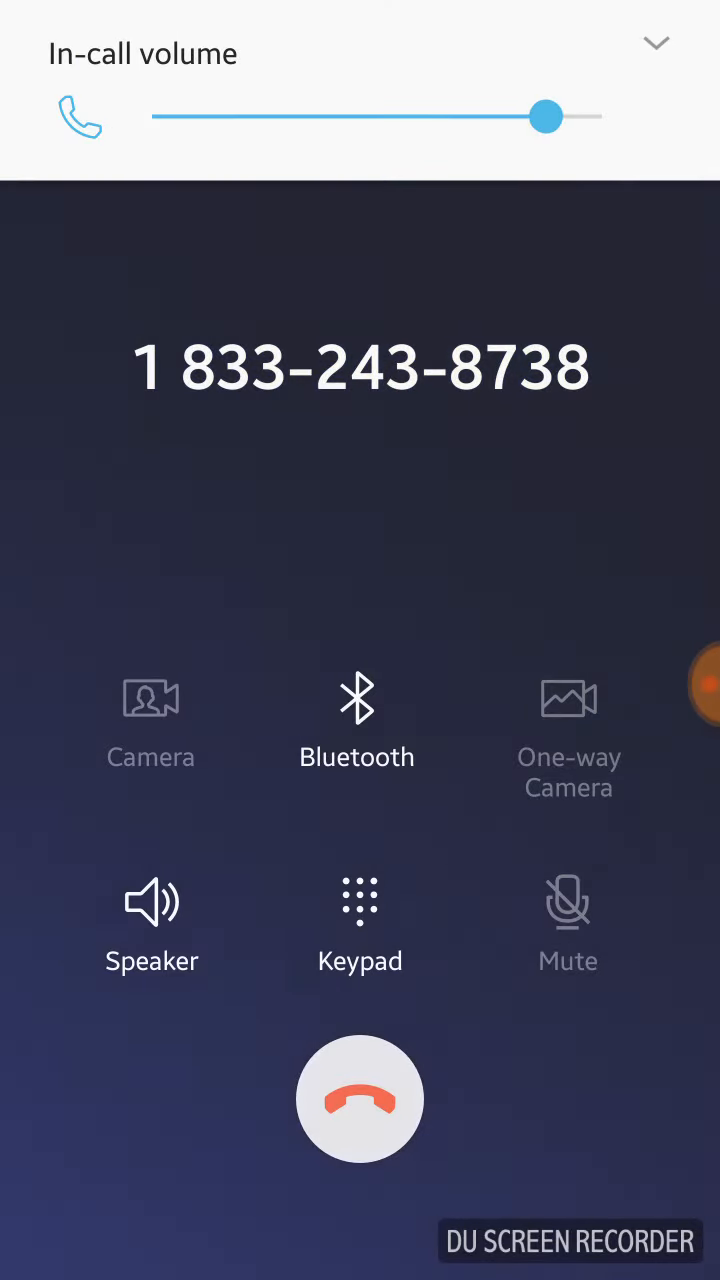
# Turn on speakerphone for the connected call and raise the in-call volume
pyautogui.click(152, 902)
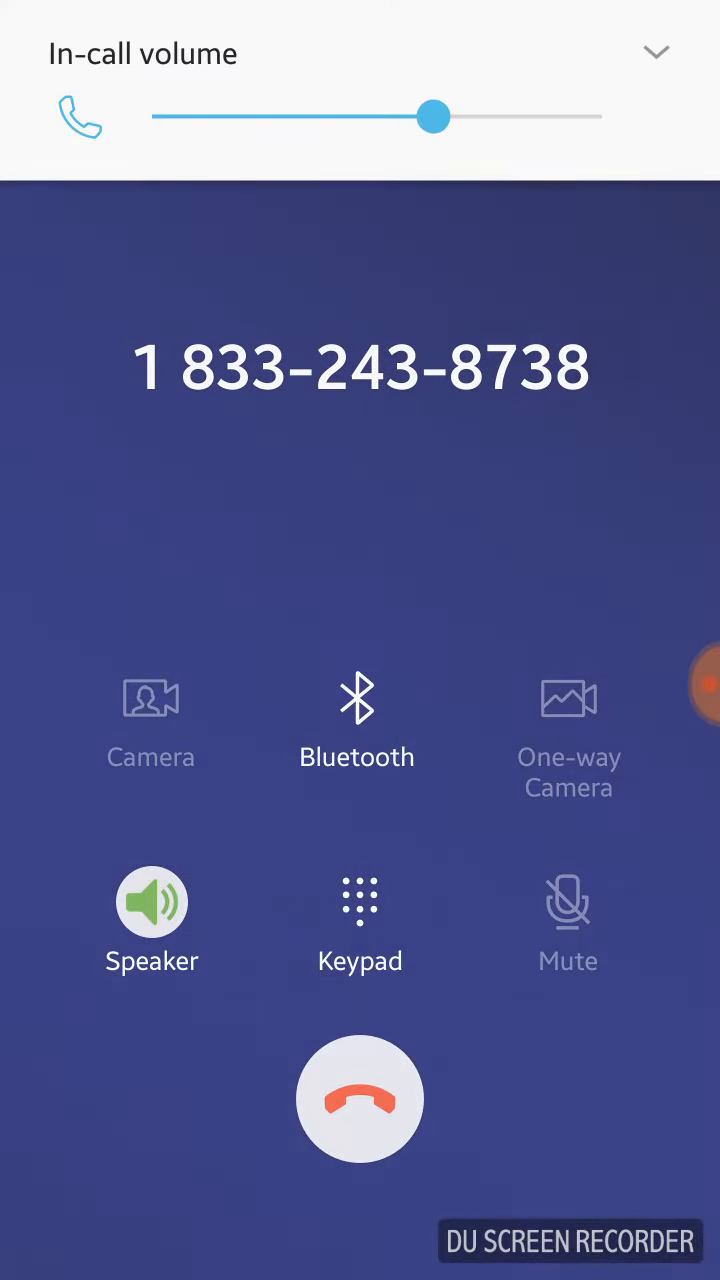
pyautogui.moveTo(434, 116); pyautogui.dragTo(548, 116)
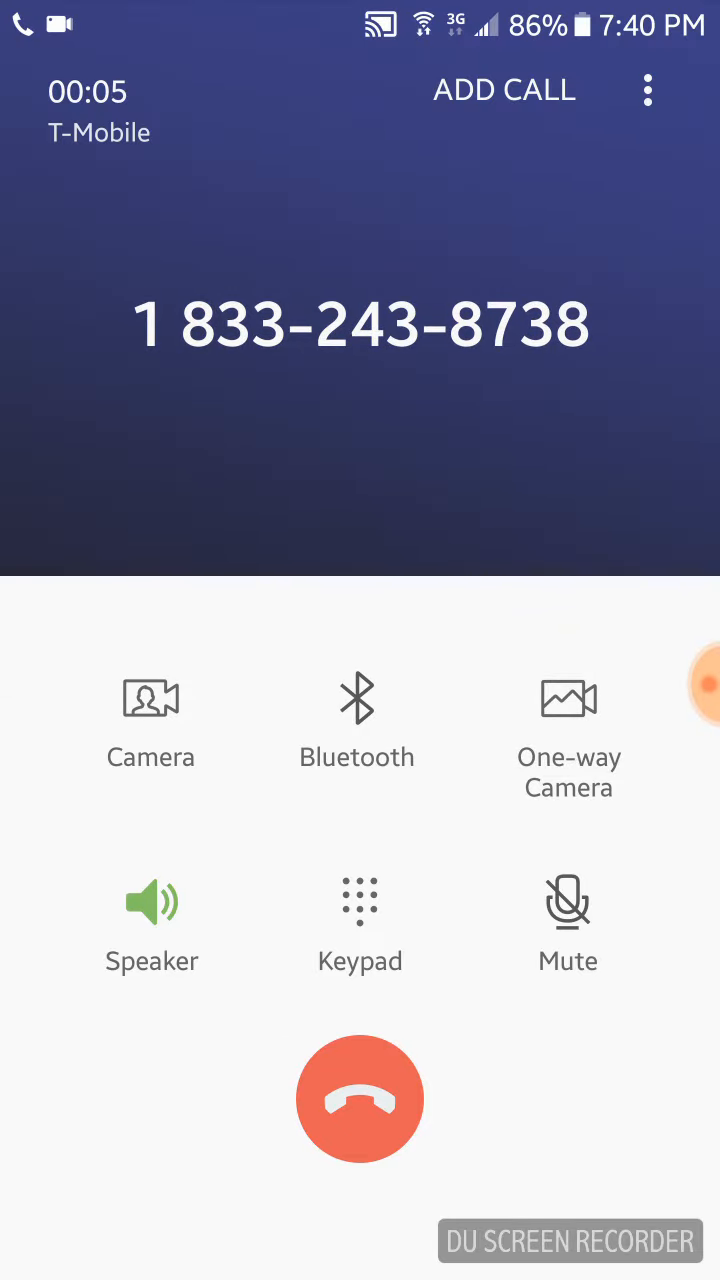
pyautogui.moveTo(360, 10); pyautogui.dragTo(360, 400)
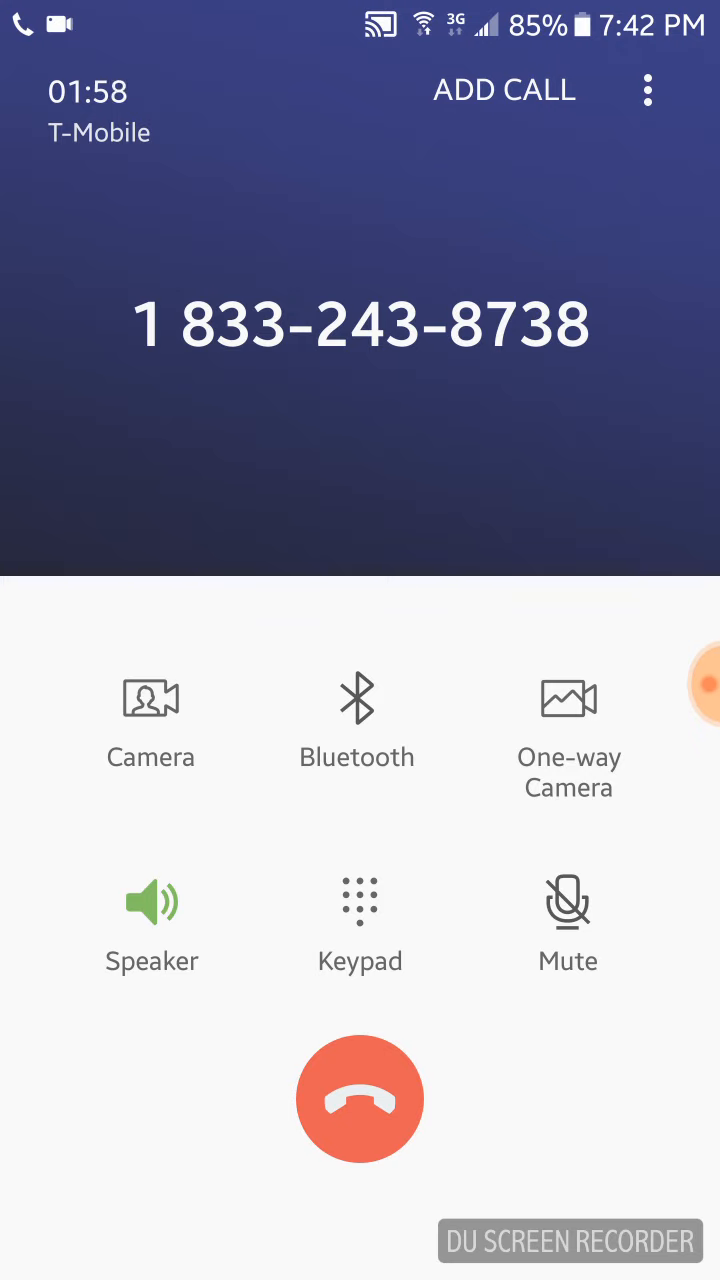
pyautogui.click(704, 684)
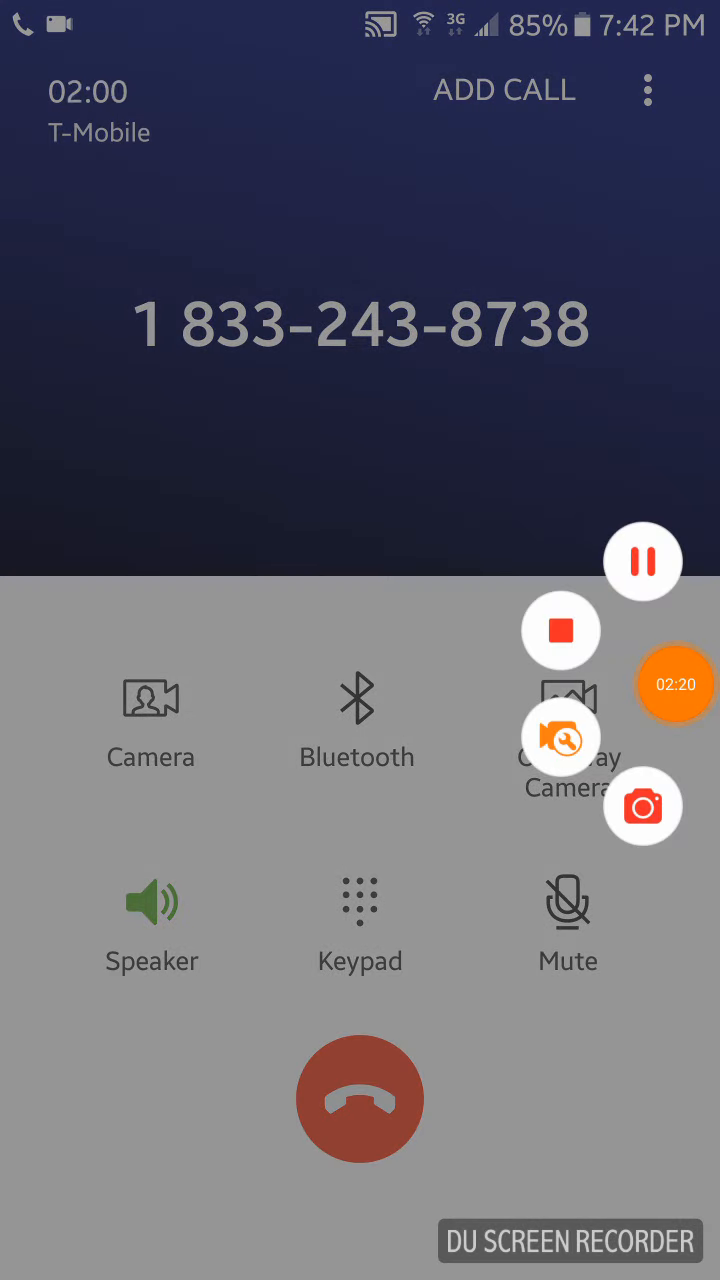